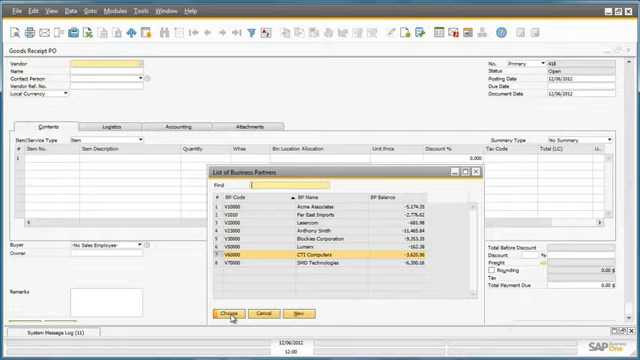
- Confirm the vendor, choose the SD card item on the first row and enter quantity 50
left_click(216, 314)
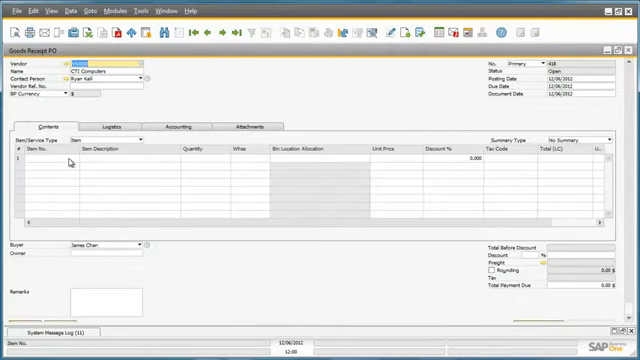
left_click(56, 160)
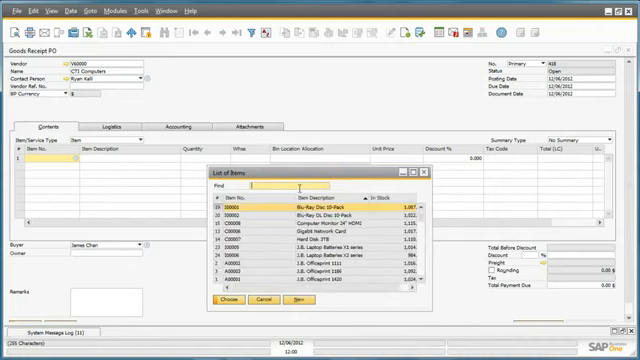
type("S")
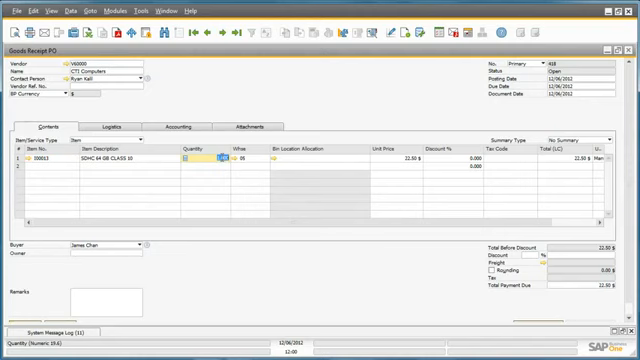
type("50")
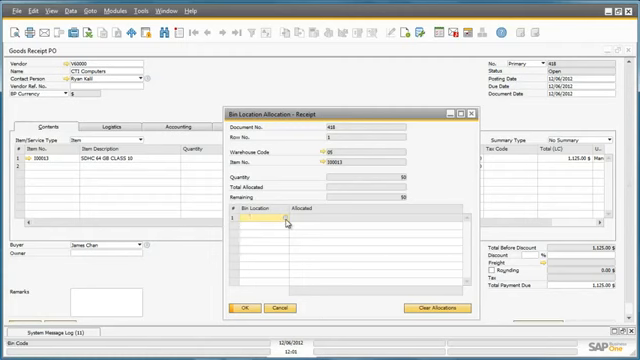
- Enter the bin allocations including bin 05-v4 and confirm them with Update
left_click(256, 224)
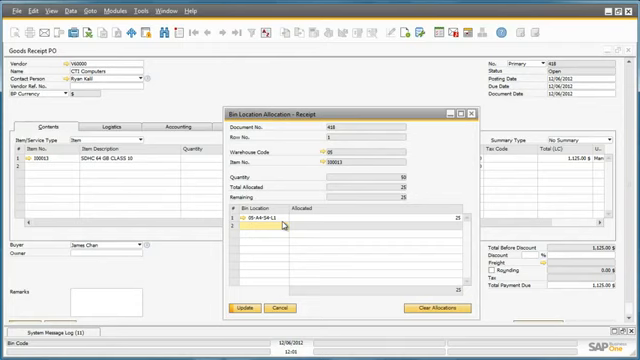
type("05-v4")
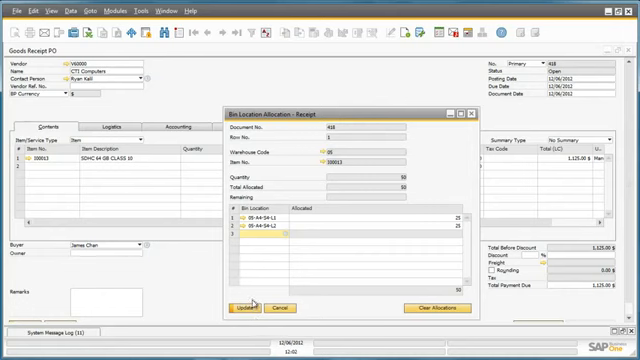
left_click(236, 308)
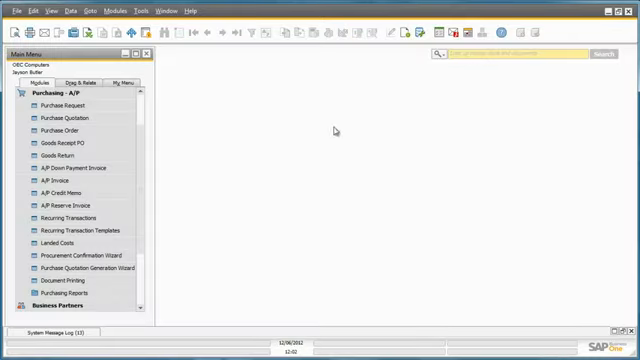
mouse_move(202, 148)
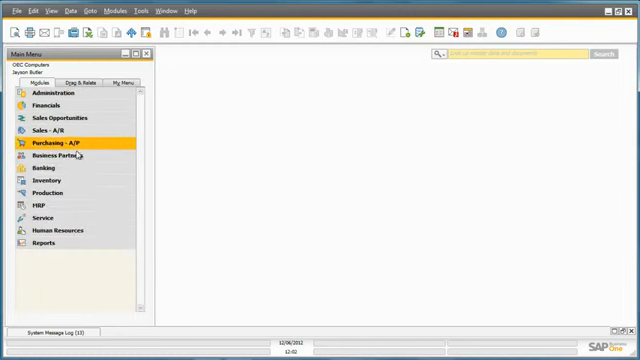
- Expand Inventory Reports to reach the Bin Location Content List selection criteria
left_click(44, 180)
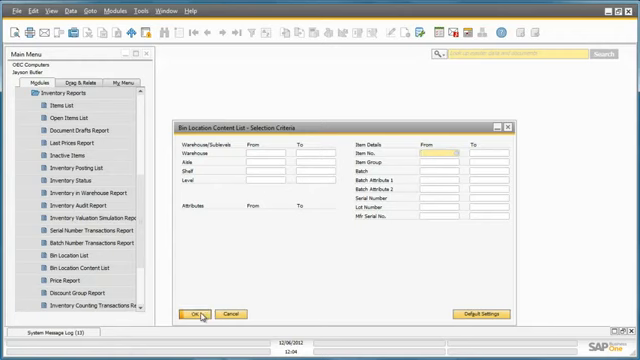
- Run the Bin Location Content List, select the SD card bin rows, then close the report
left_click(192, 312)
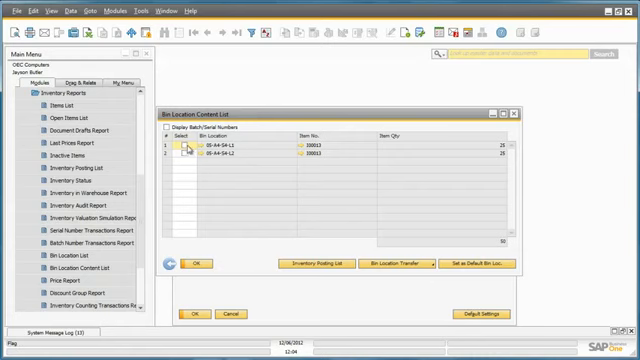
left_click(196, 150)
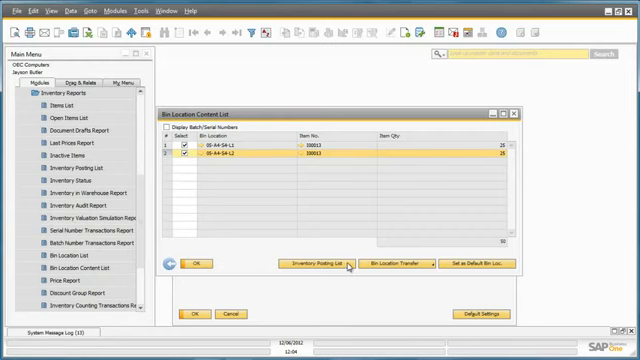
left_click(312, 264)
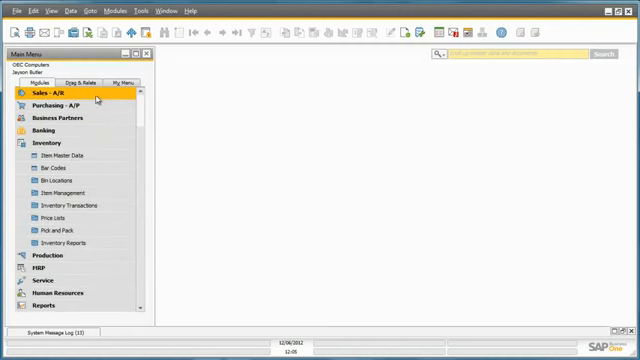
- Start a sales order, confirm the customer, choose the SD item and enter quantity 30
left_click(56, 92)
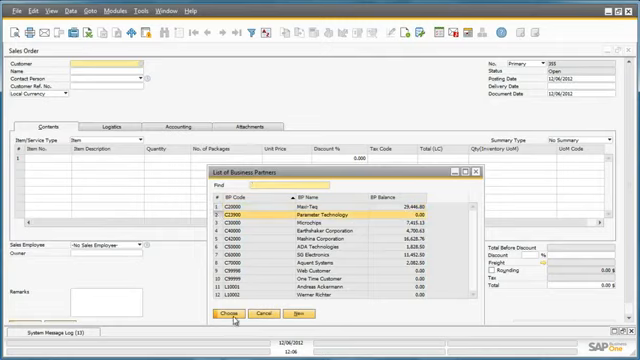
left_click(228, 316)
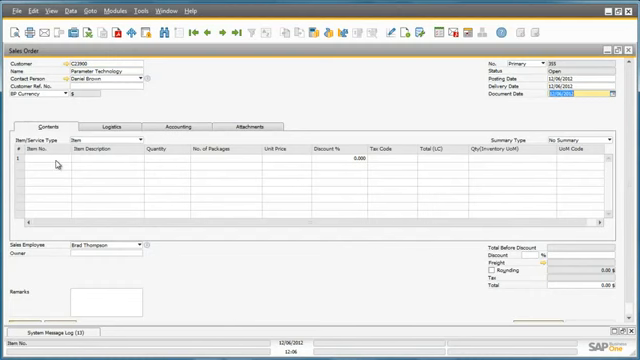
left_click(50, 160)
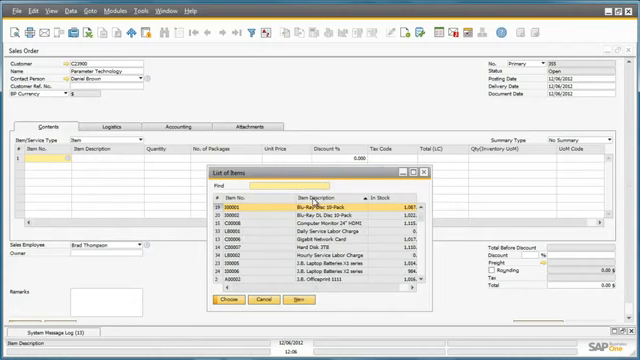
type("SDHC 64 GB CLASS 10")
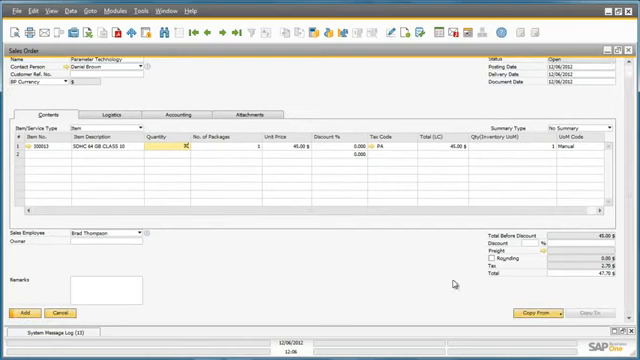
type("30")
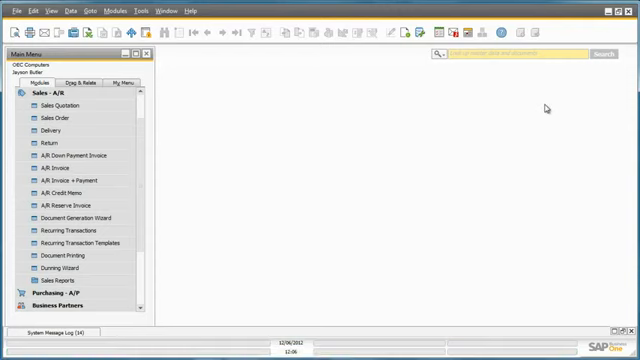
mouse_move(536, 114)
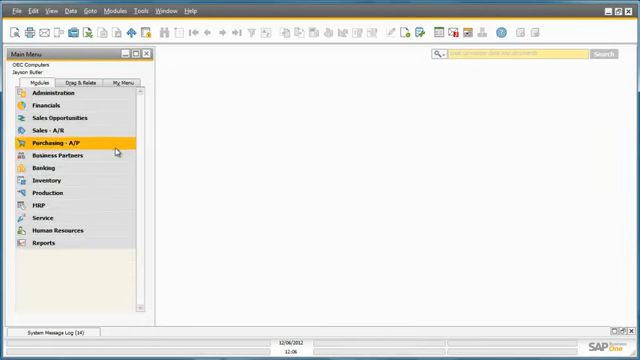
- Collapse Sales - A/R and select Purchasing - A/P in the Main Menu
left_click(52, 180)
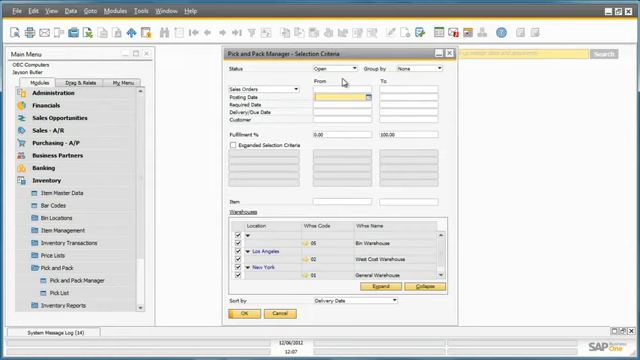
- Enter the posting date range, run the criteria and select the SD card order line
left_click(340, 96)
type("12/06/2012")
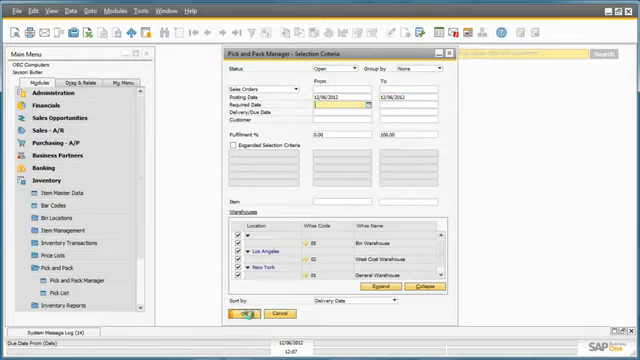
left_click(244, 314)
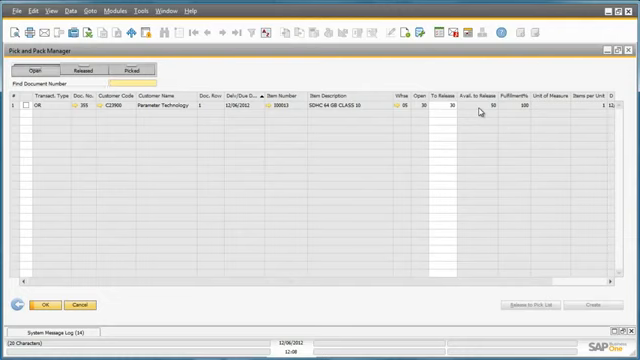
left_click(28, 108)
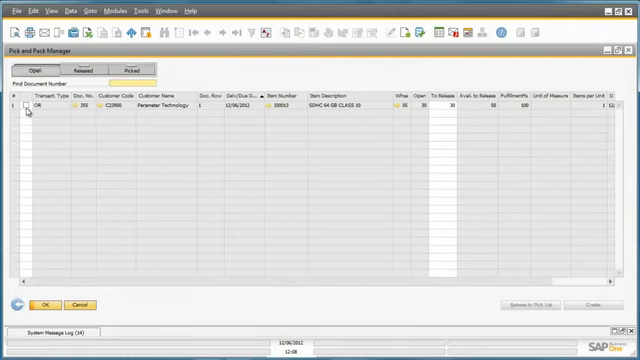
- Release the order to a pick list and accept the wizard's bin location and parameter steps
left_click(16, 108)
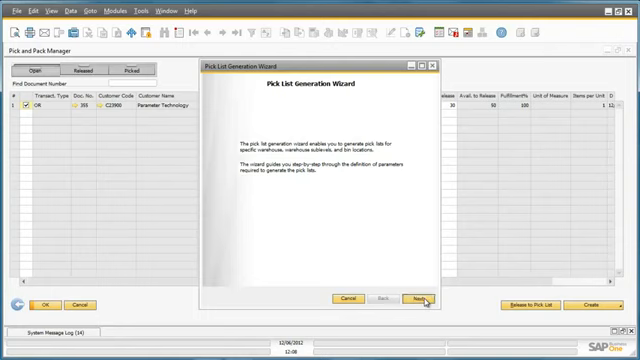
left_click(392, 300)
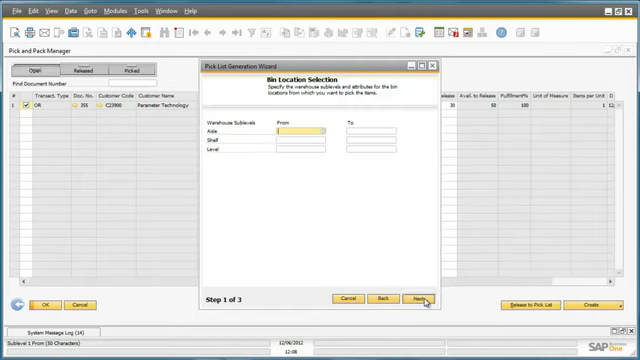
left_click(418, 300)
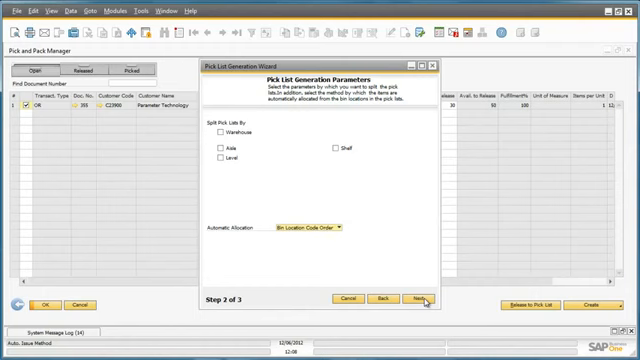
left_click(412, 300)
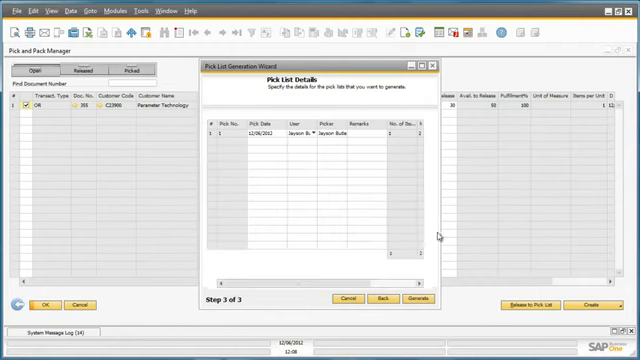
- Generate the pick list from its details and show the Released tab of Pick and Pack Manager
left_click(420, 298)
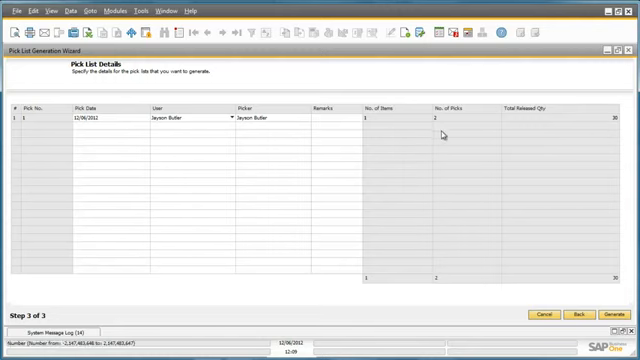
mouse_move(440, 130)
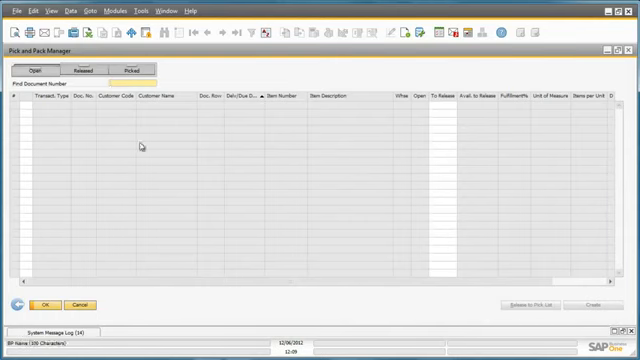
left_click(92, 74)
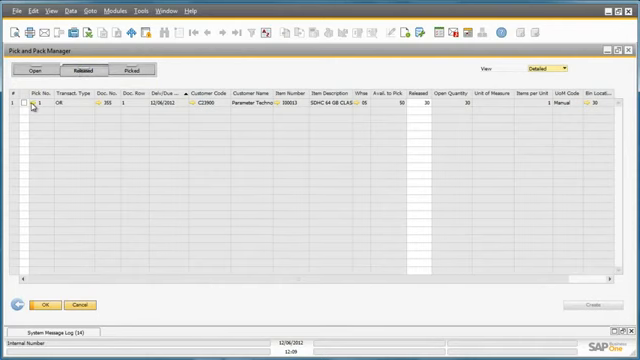
- Open the released pick list maximized and mark all SD card quantities as picked with Pick All
left_click(28, 112)
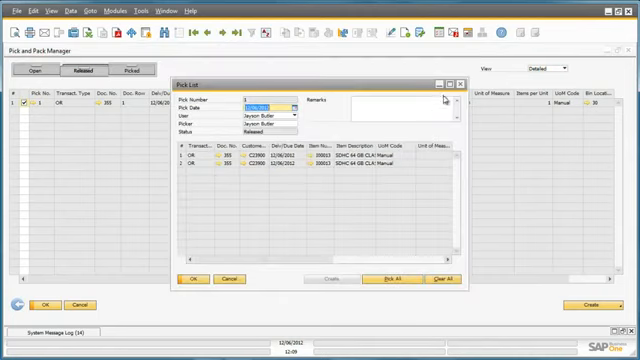
left_click(448, 80)
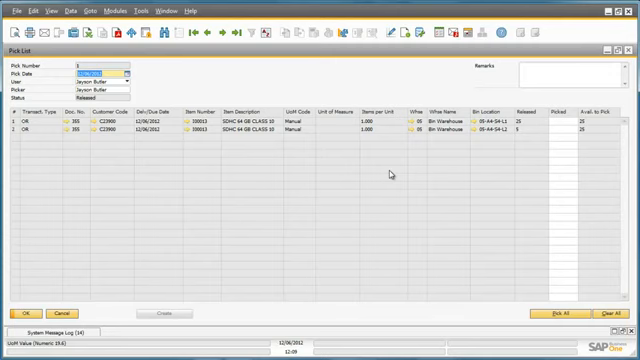
mouse_move(558, 314)
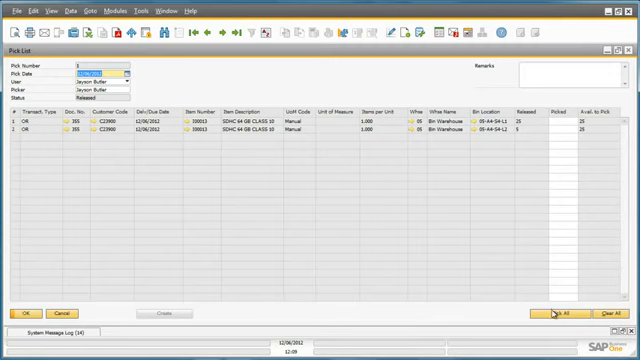
left_click(558, 312)
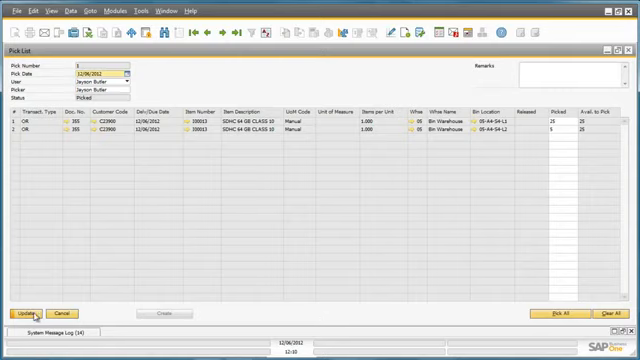
- Save the picked quantities, then add the delivery permanently with its bin allocations
left_click(40, 312)
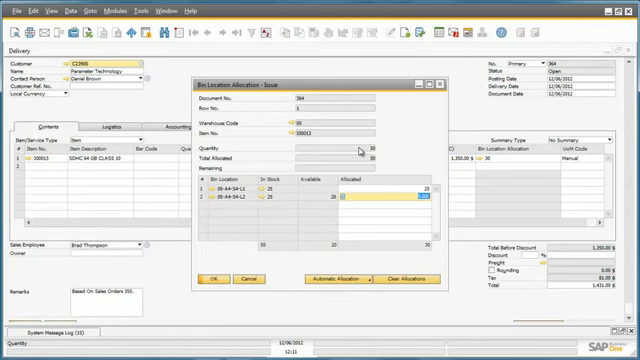
mouse_move(356, 178)
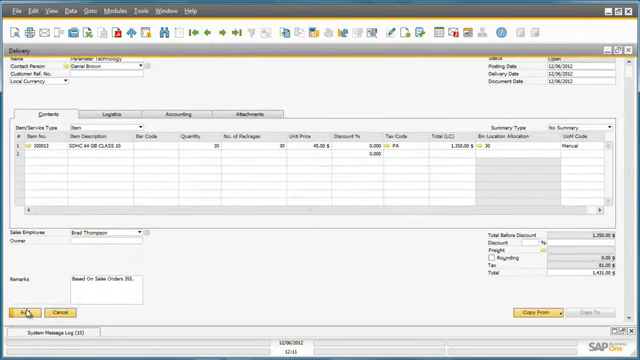
left_click(22, 304)
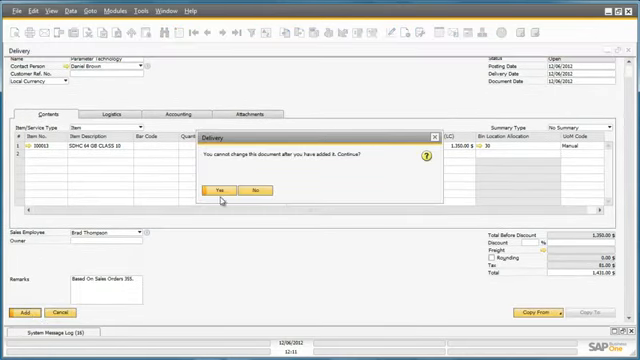
left_click(216, 188)
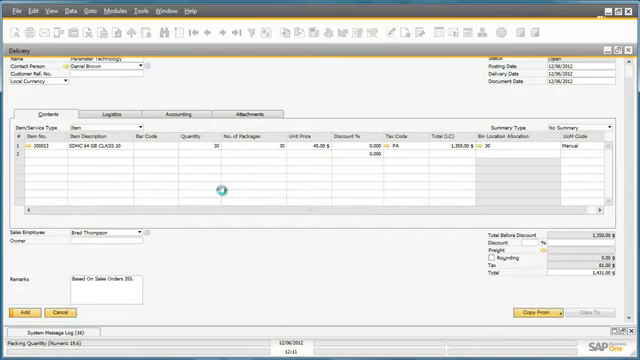